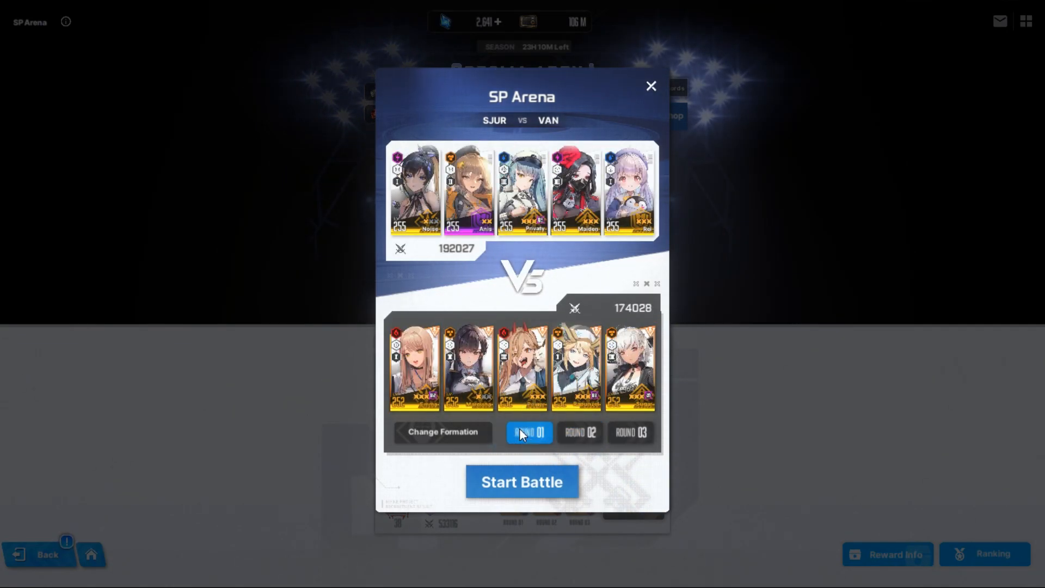
# Check the Round 03 line-up against SJUR and start the battle.
pyautogui.click(629, 432)
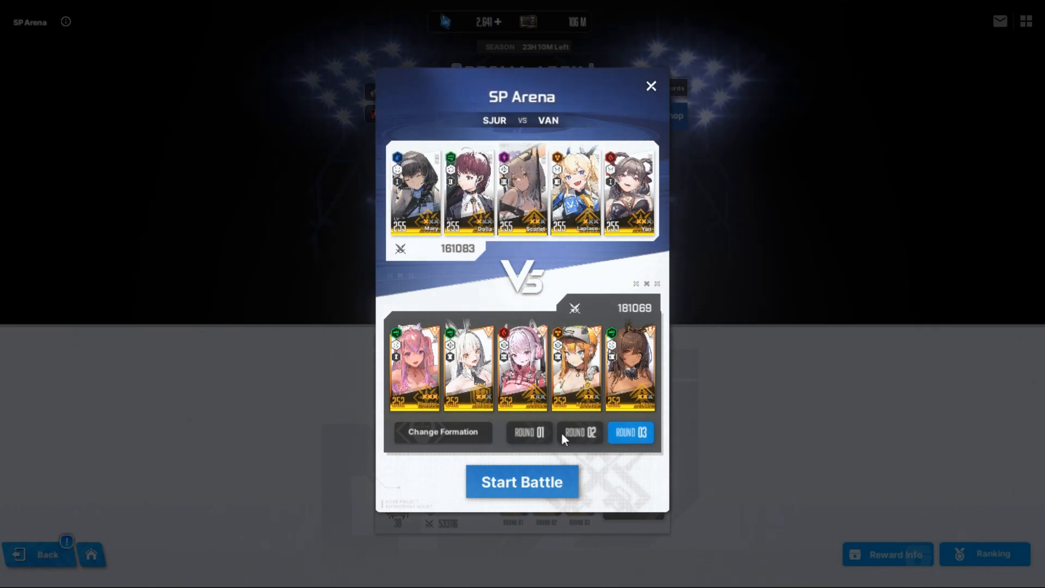
pyautogui.click(521, 481)
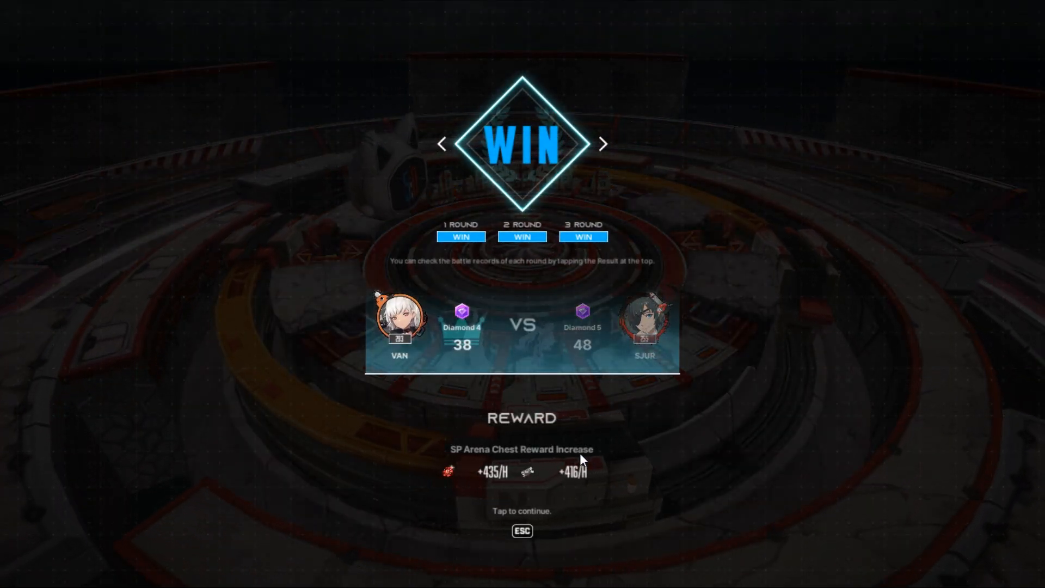
# Dismiss the 3–0 WIN results to return to the SP Arena lobby.
pyautogui.click(521, 511)
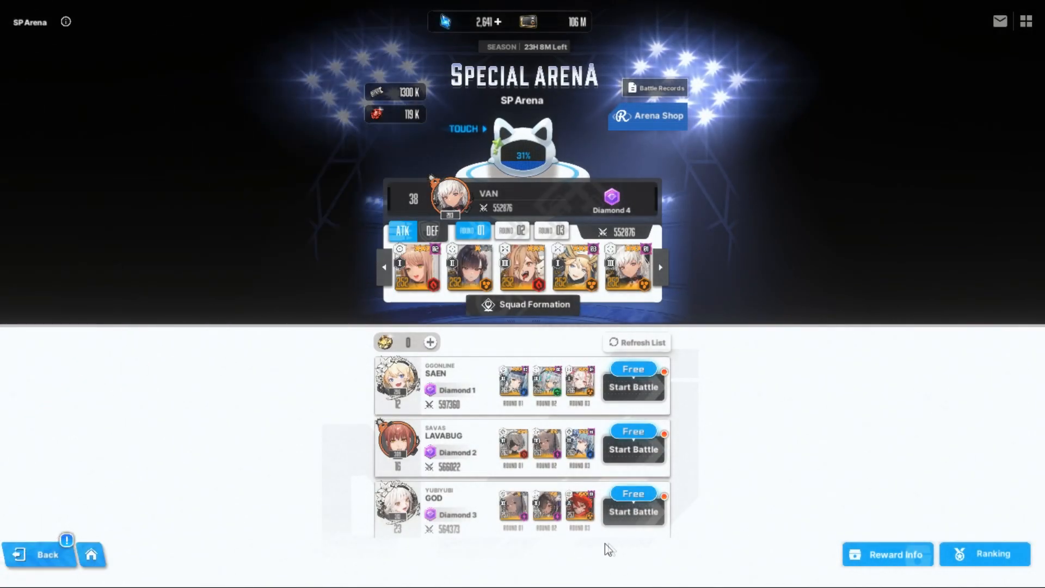
# Challenge GOD, compare the Round 01/02/03 line-ups, and start the battle.
pyautogui.click(631, 511)
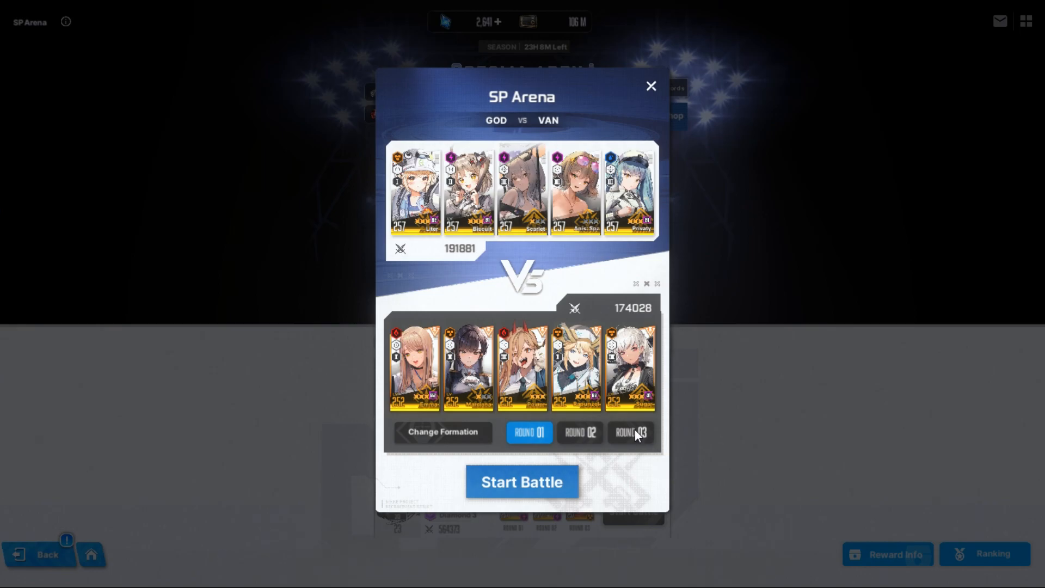
pyautogui.click(579, 432)
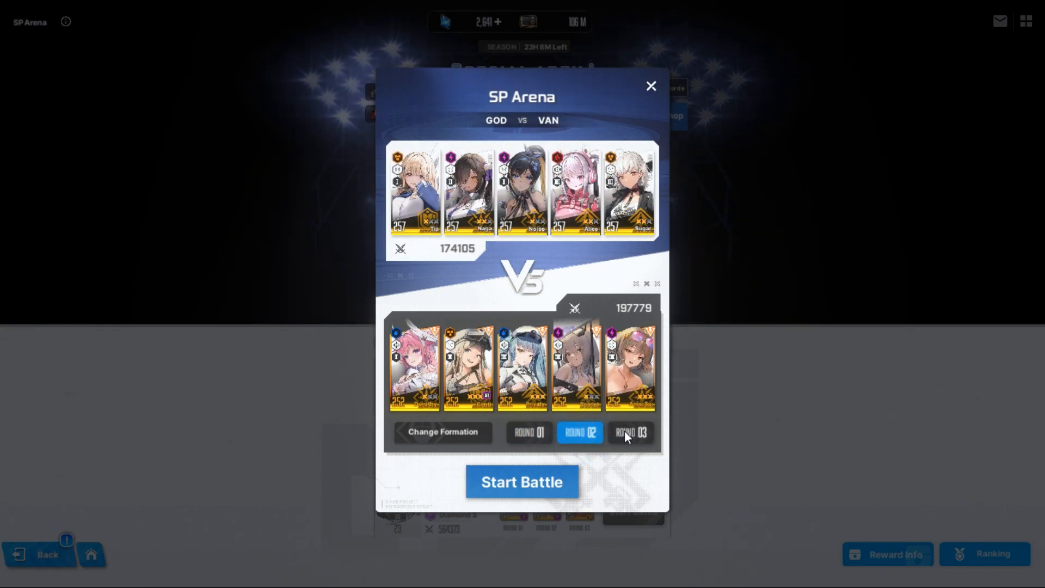
pyautogui.click(629, 432)
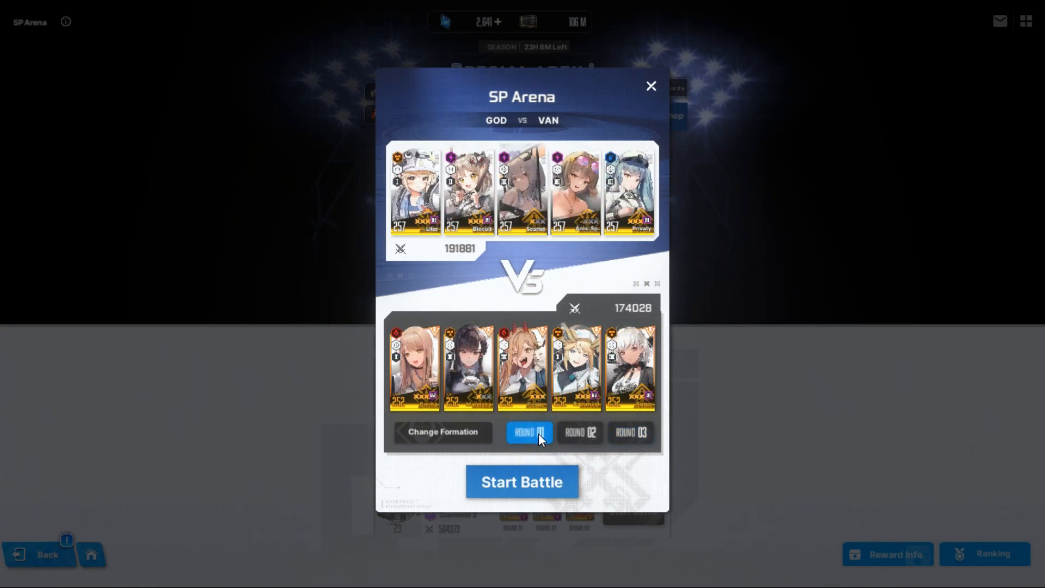
pyautogui.click(579, 432)
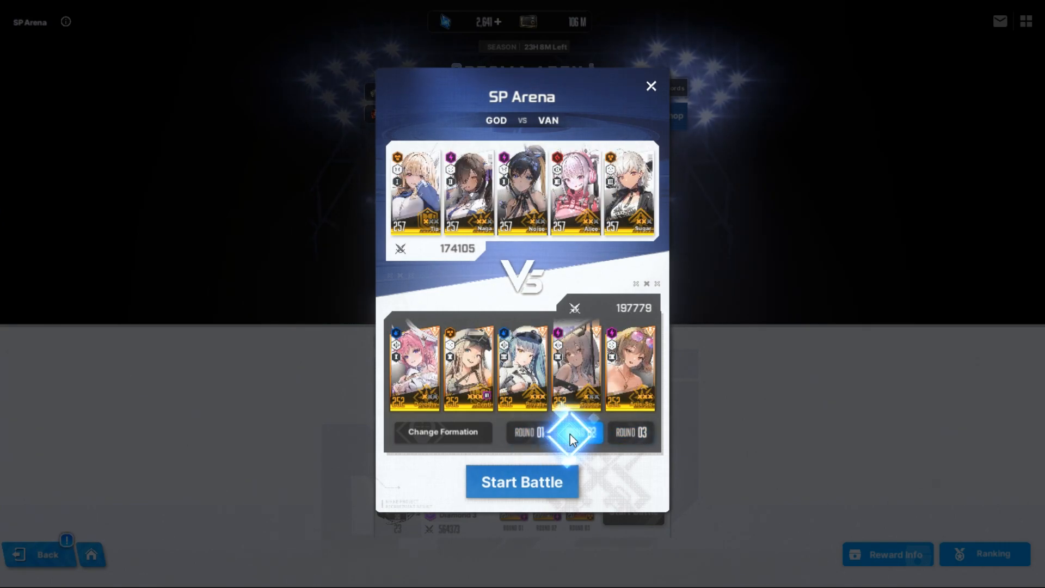
pyautogui.click(529, 432)
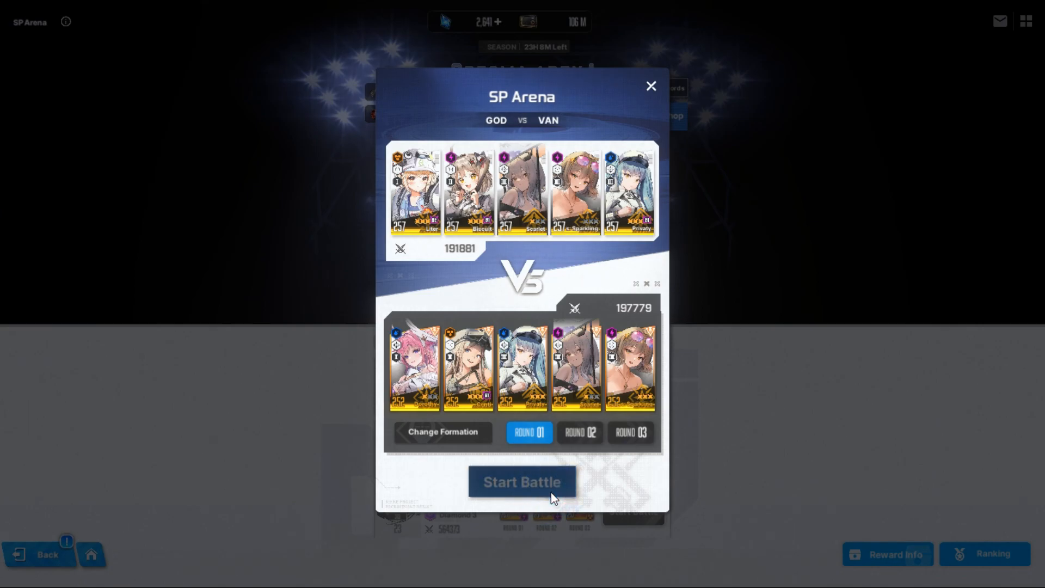
pyautogui.click(522, 481)
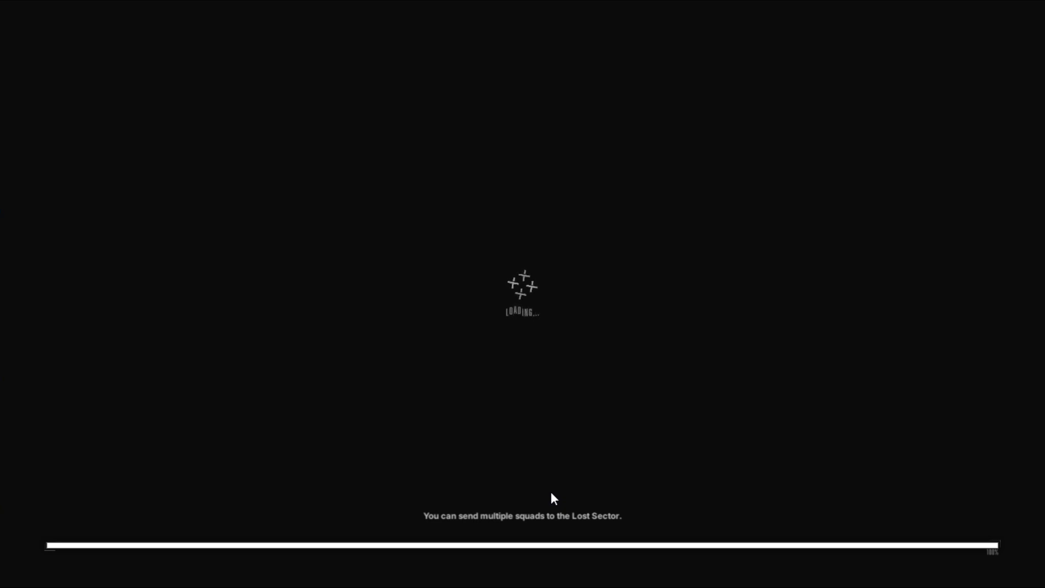